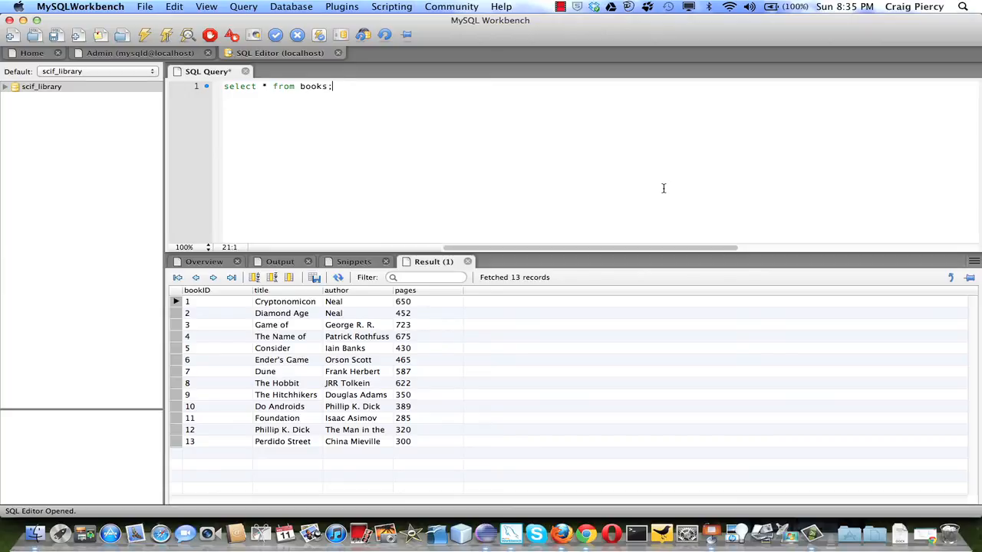
Reach the Sci Fi DB Example page and follow Browse Books to the All Books list.
left_click(43, 86)
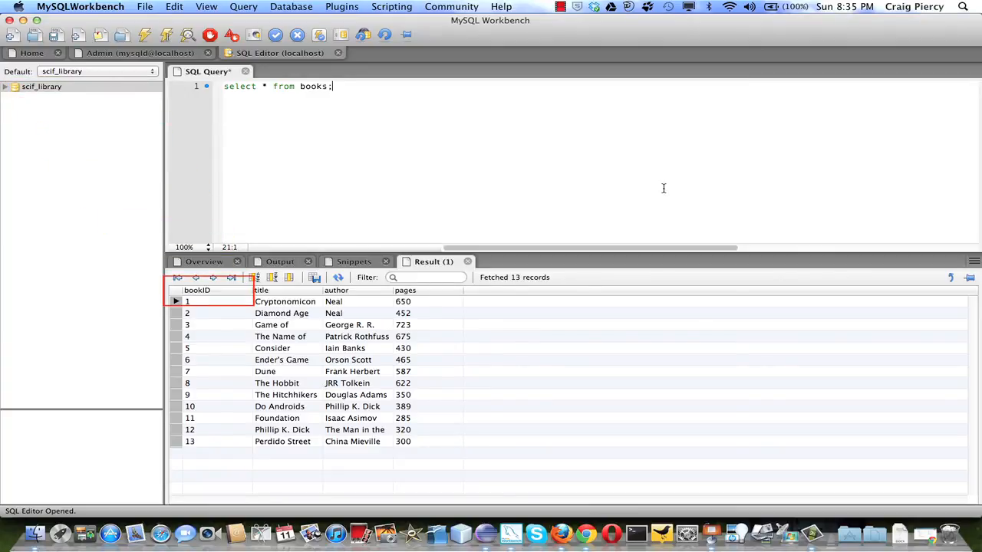
left_click(289, 290)
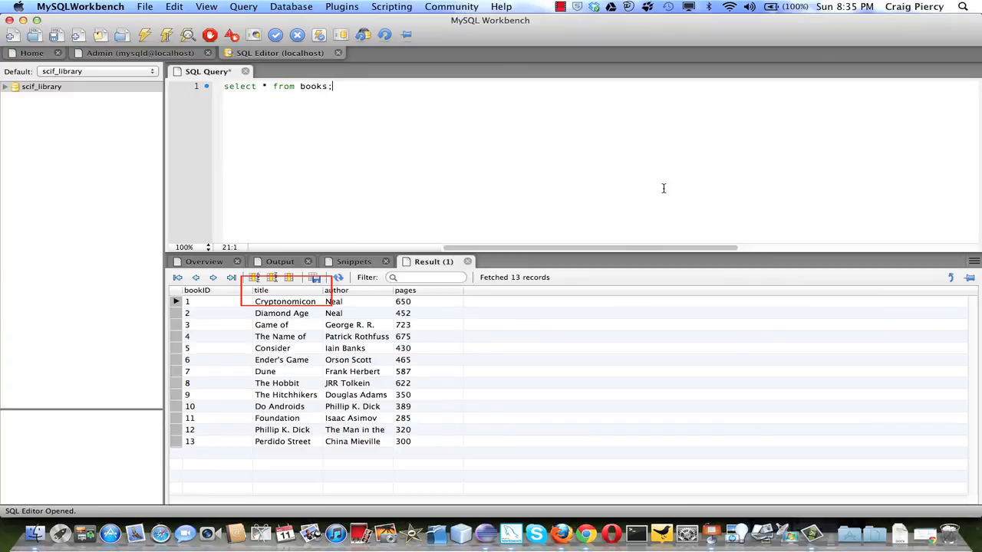
left_click(338, 290)
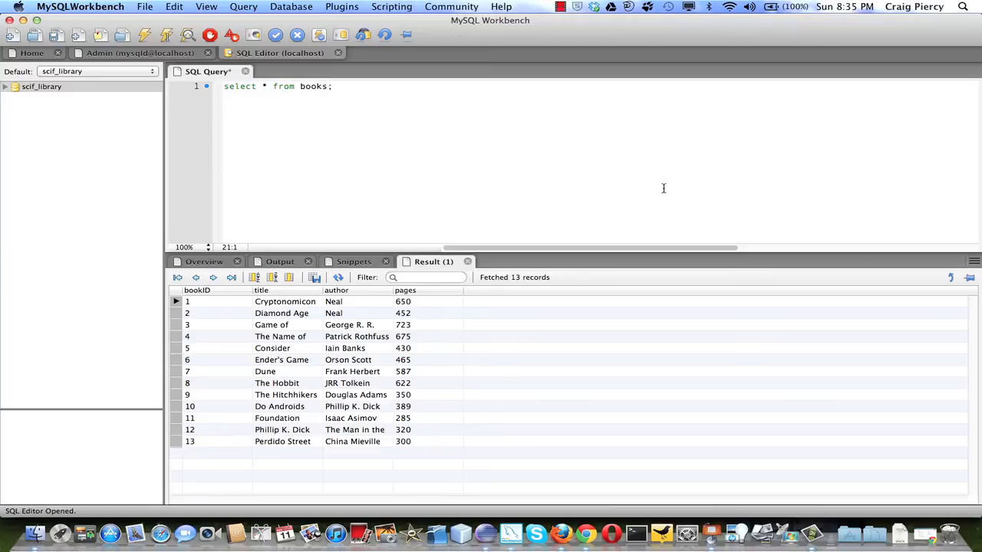
left_click(331, 86)
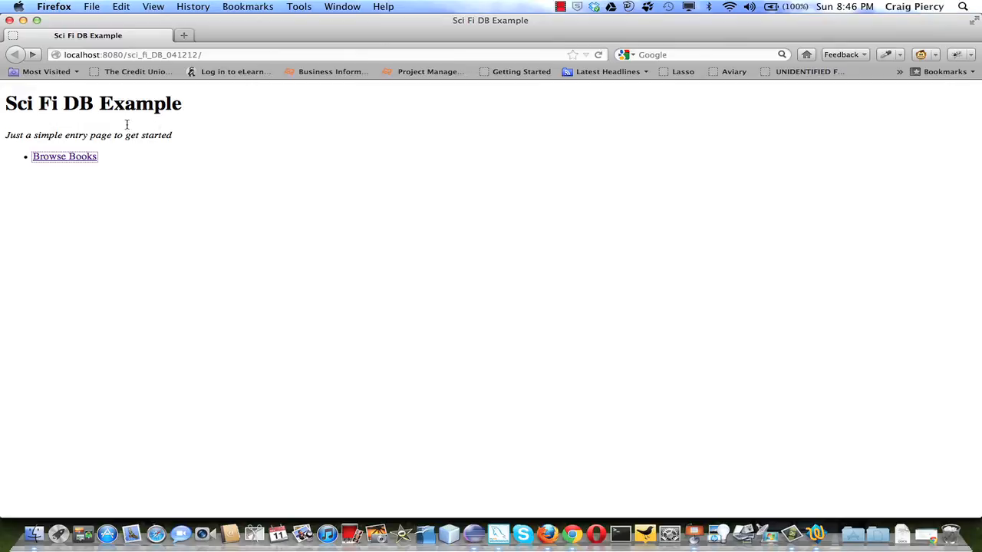
left_click(64, 157)
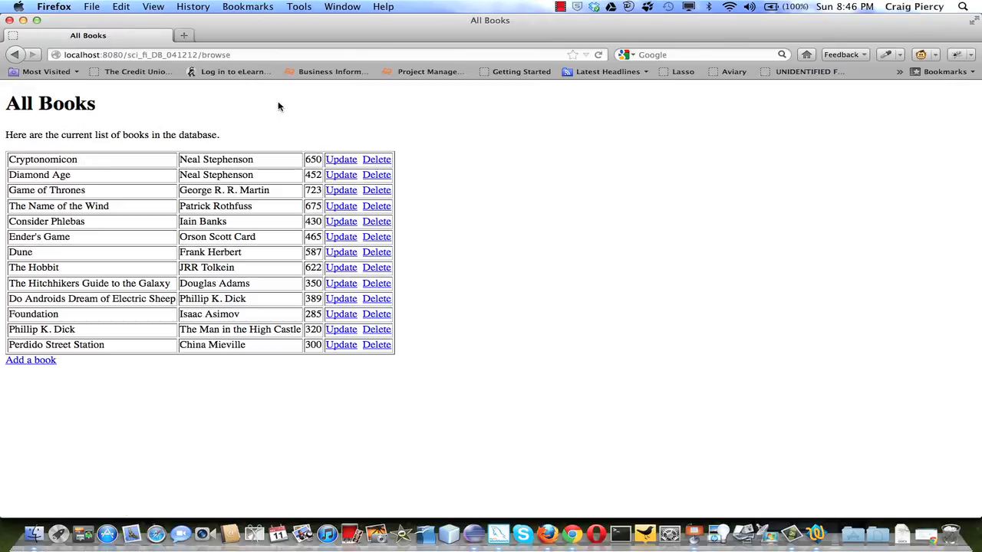
mouse_move(525, 123)
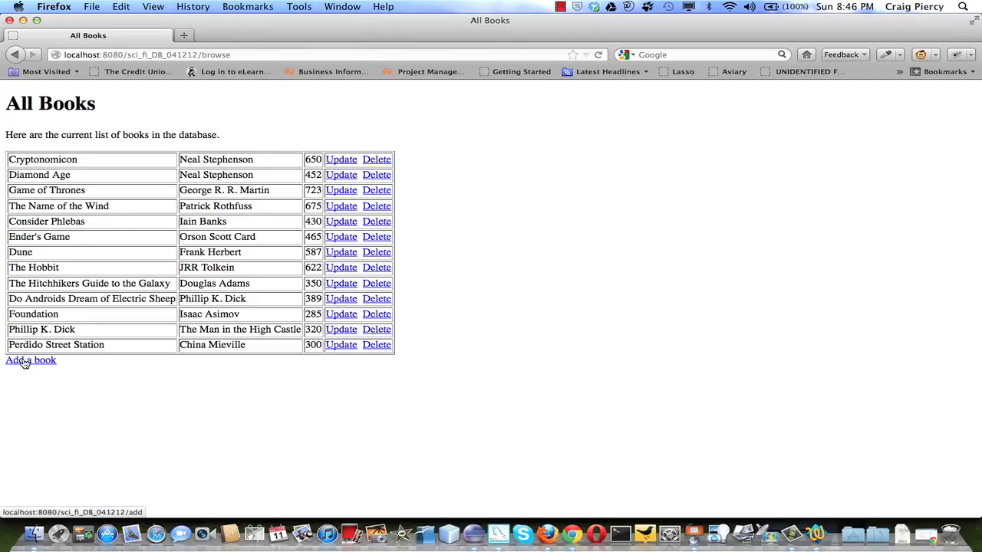
Start a new book record titled The Chronicles of Narnia by C. S. Lewis.
left_click(31, 359)
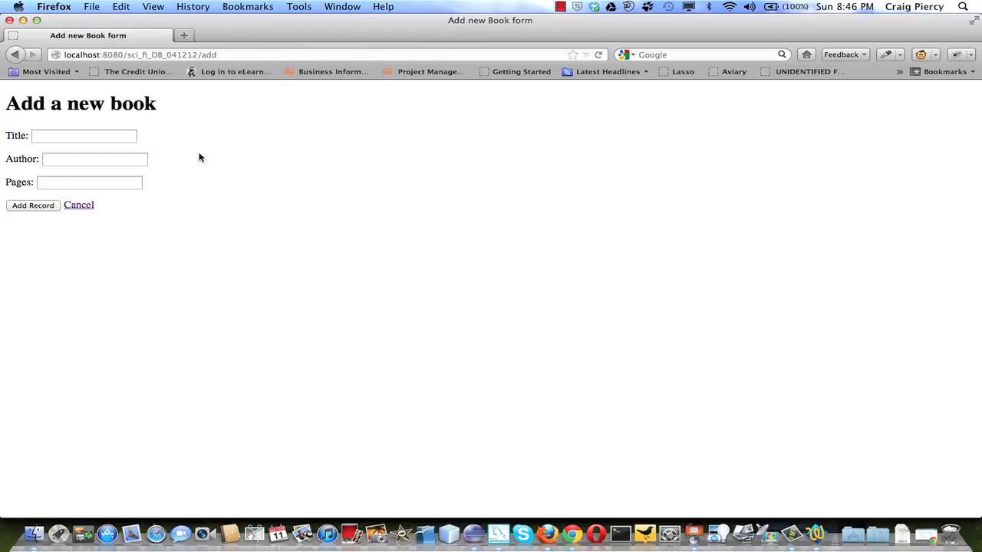
left_click(83, 135)
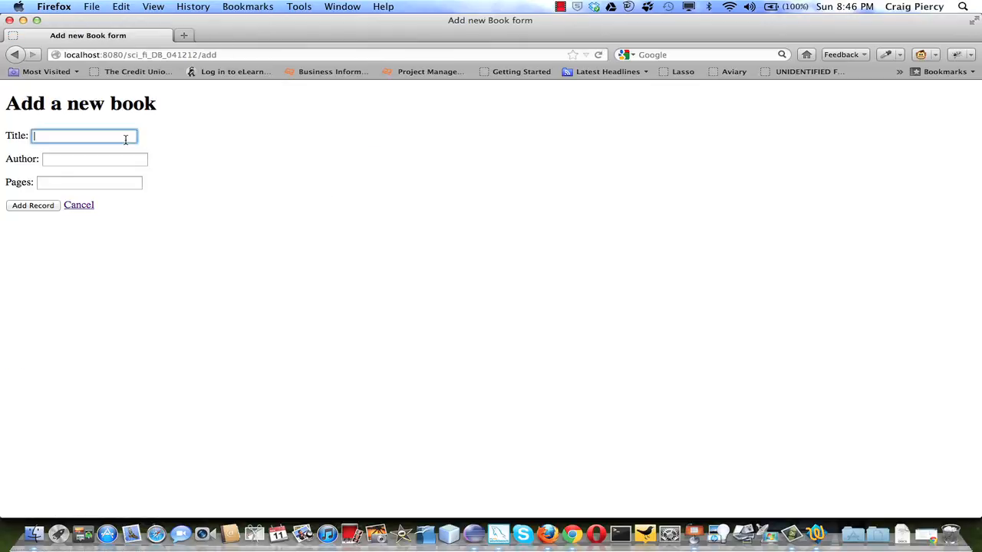
type("The")
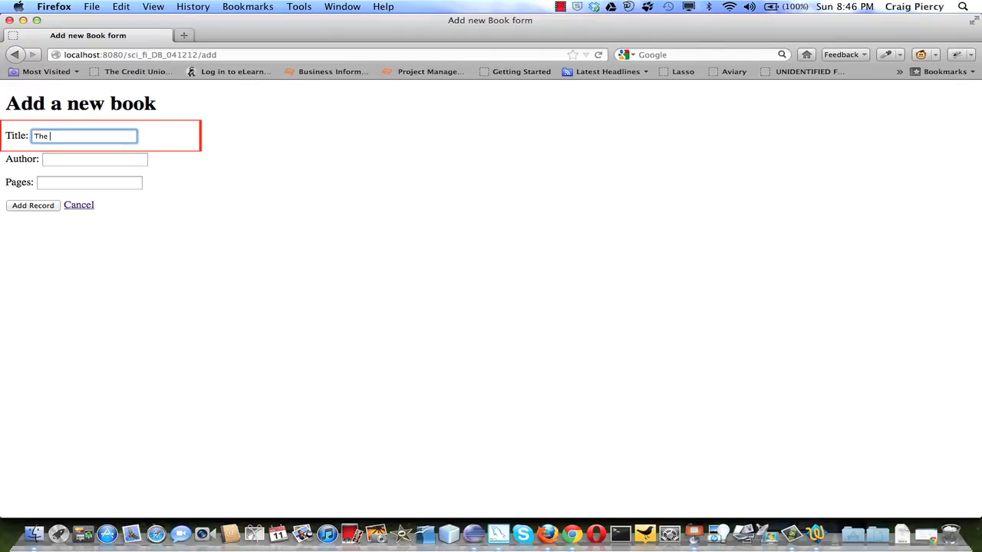
type("Chronic")
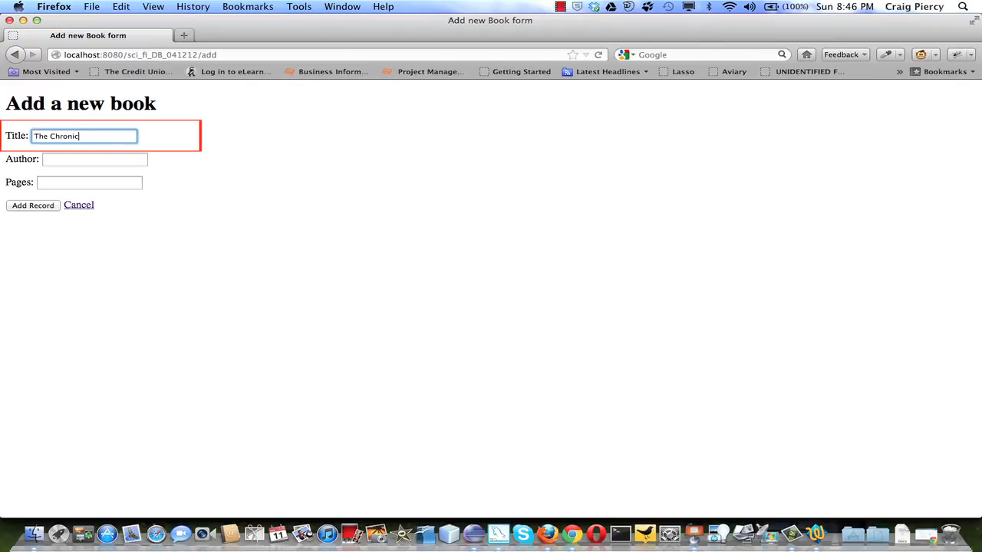
type("les of Narnia")
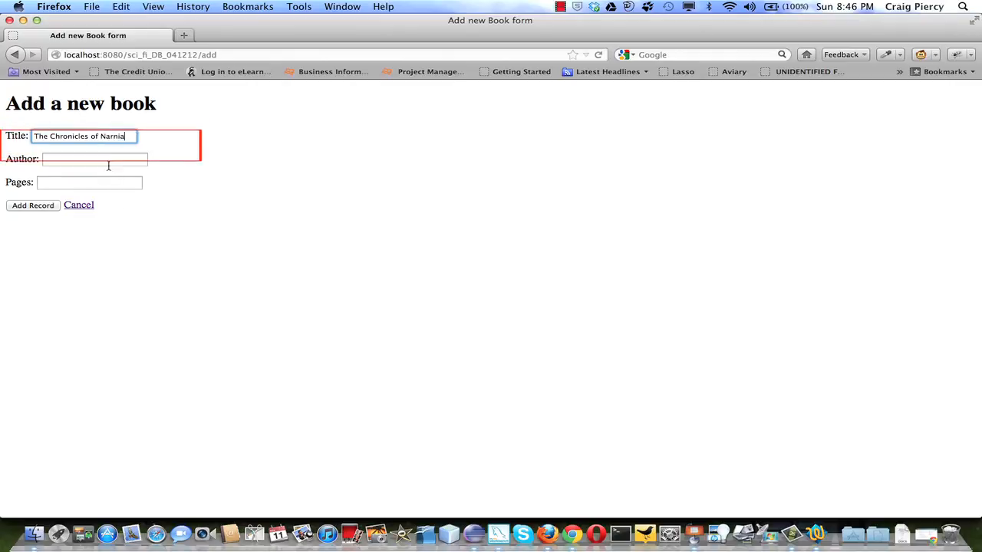
type("C. S. Lewsi")
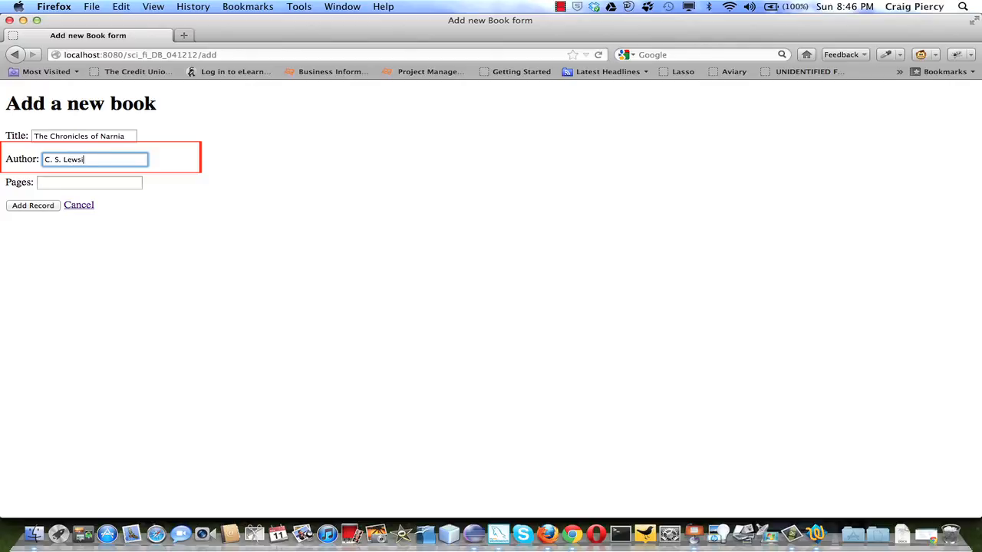
Give the new book 250 pages and add the record to the list.
left_click(89, 181)
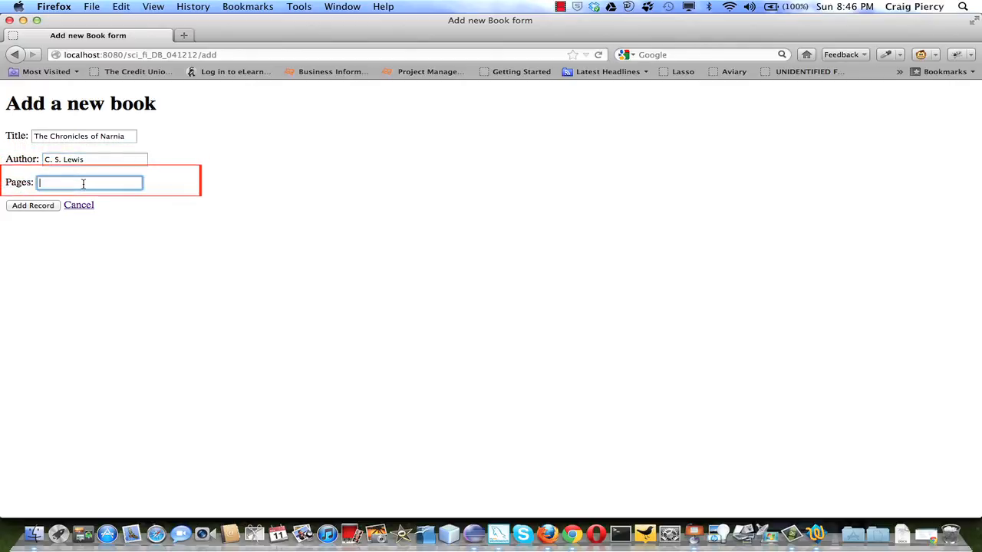
type("250")
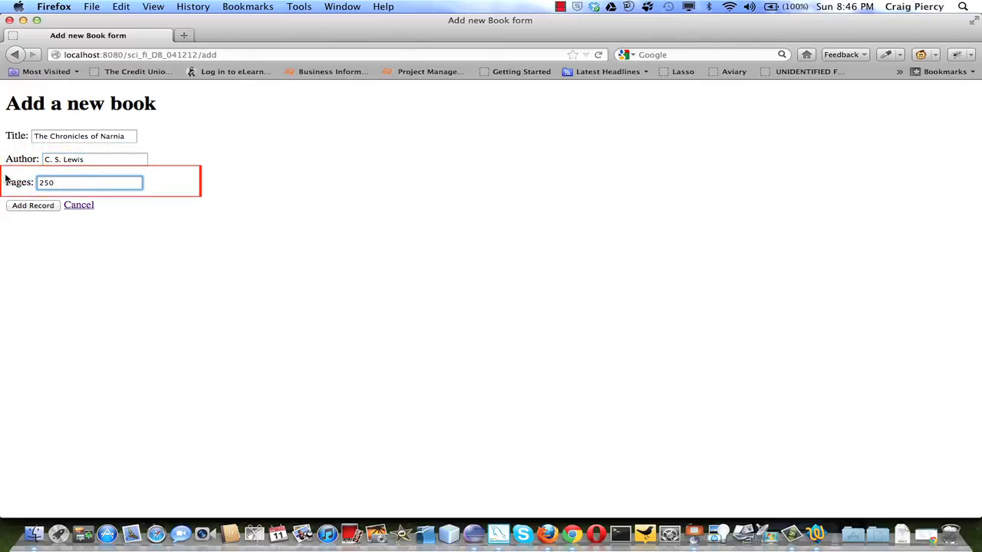
left_click(34, 206)
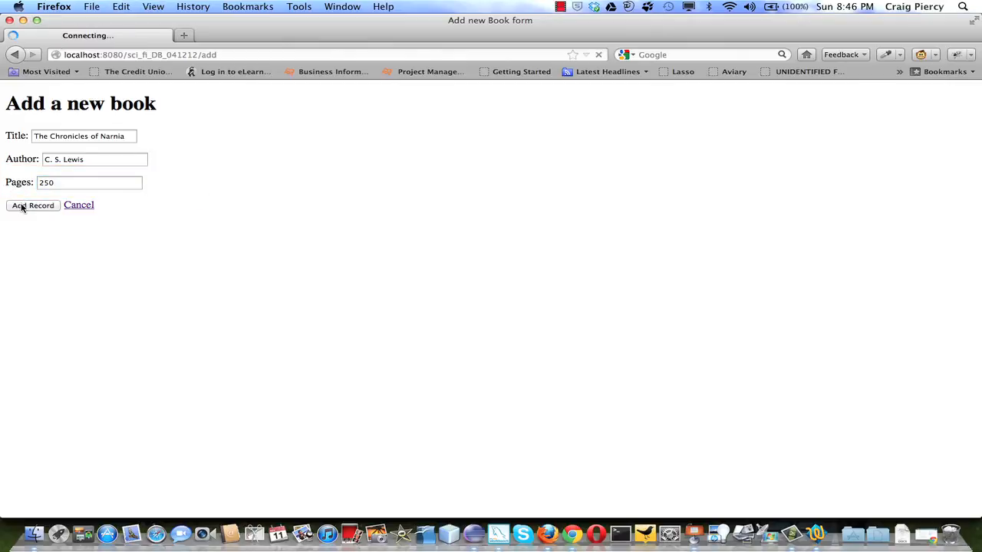
left_click(33, 206)
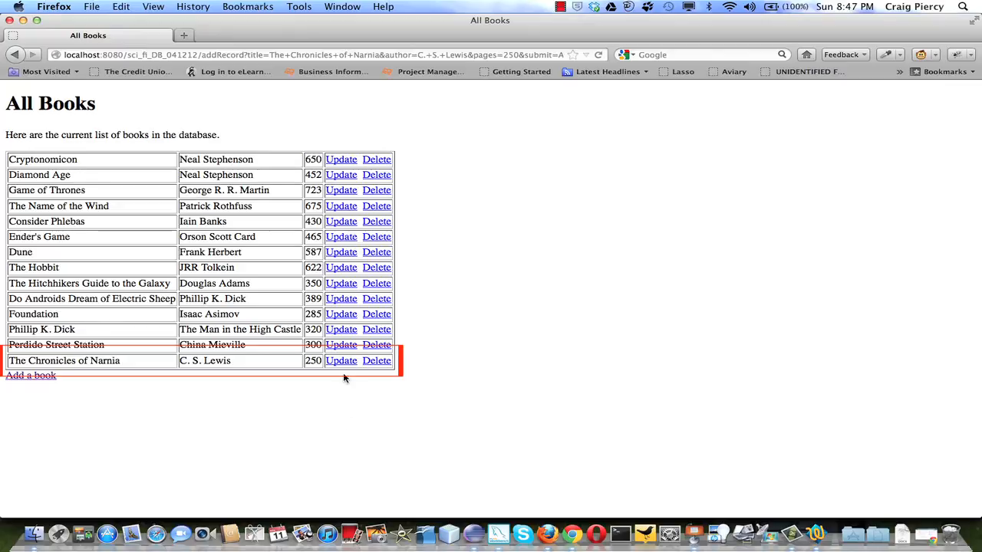
Edit The Chronicles of Narnia record, changing Pages from 250 to 275, and save it.
left_click(341, 360)
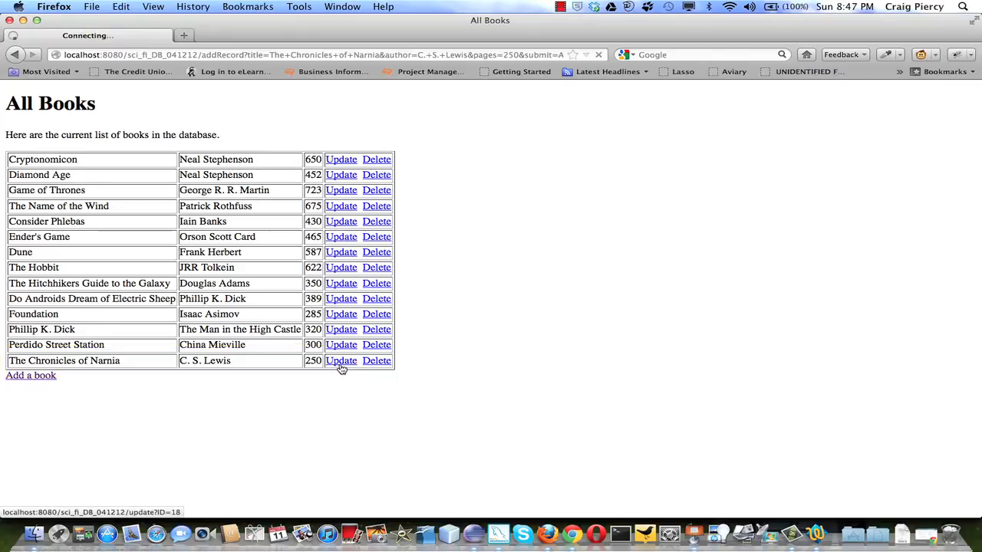
left_click(341, 361)
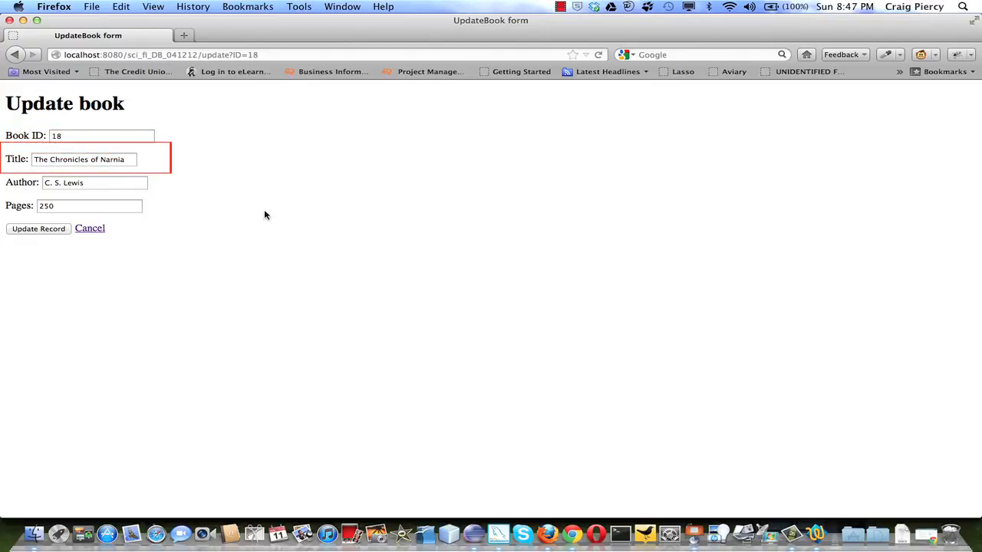
left_click(95, 182)
type("2")
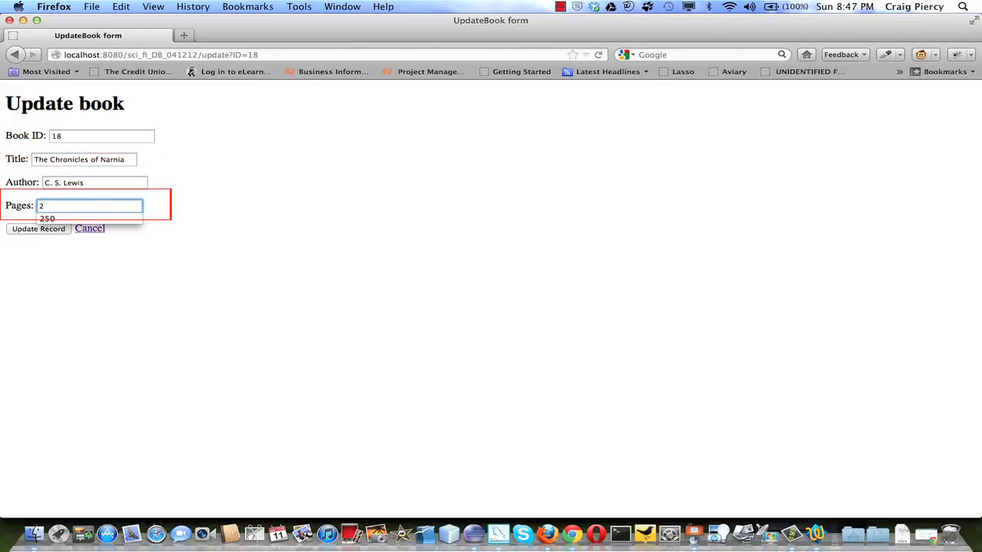
type("75")
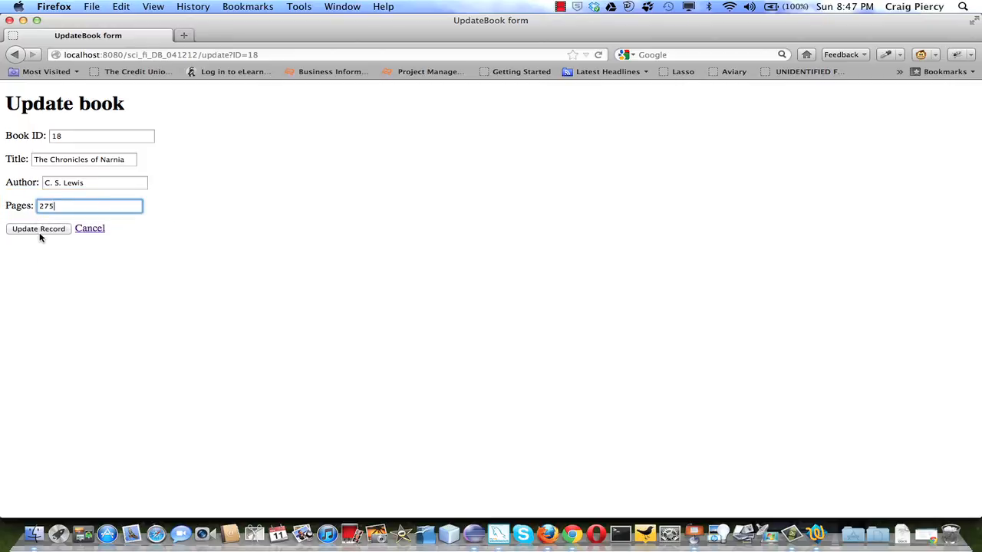
left_click(38, 228)
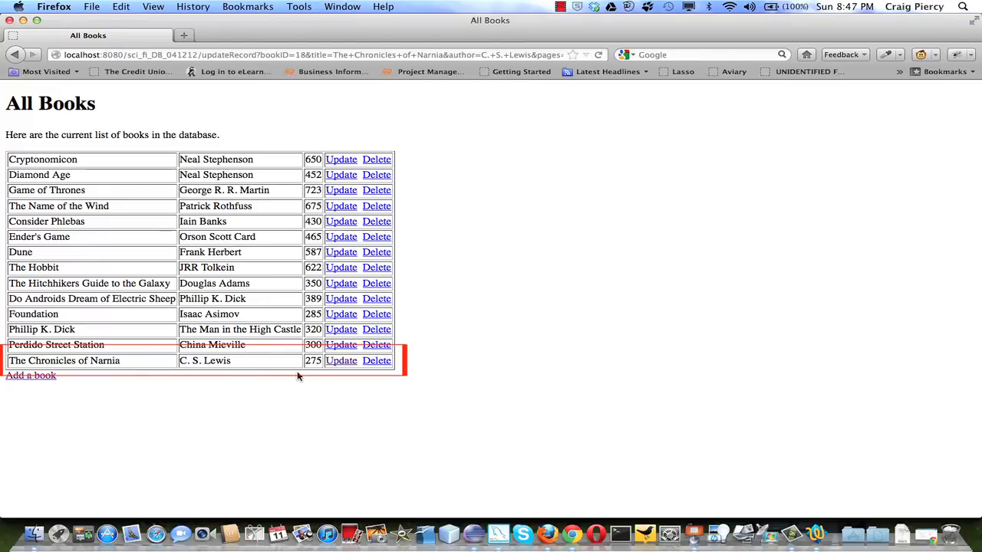
mouse_move(464, 431)
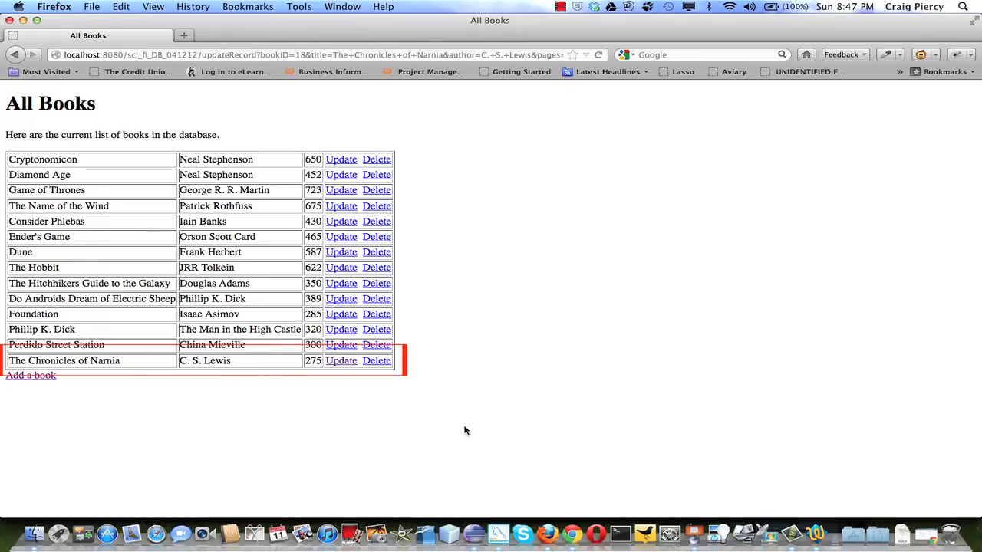
mouse_move(396, 409)
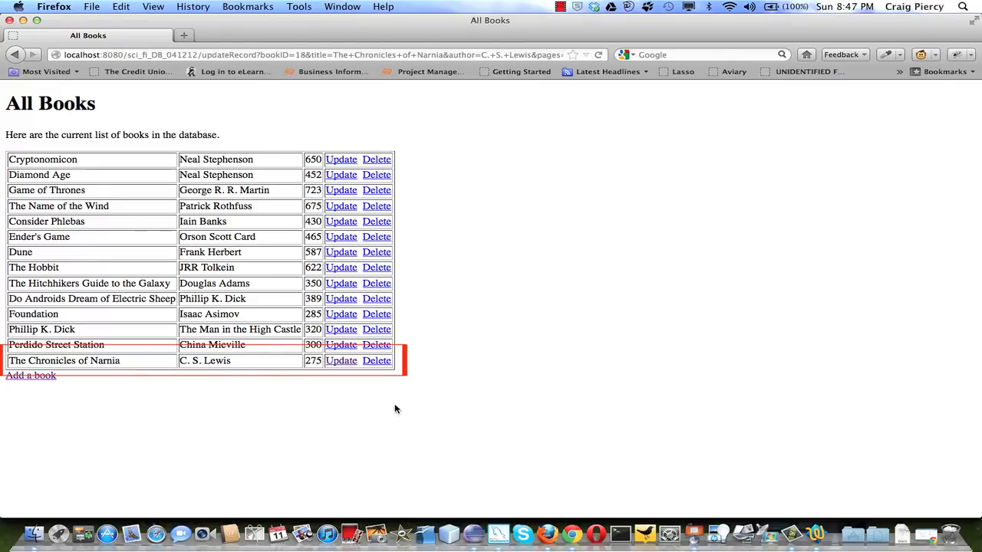
Delete The Chronicles of Narnia record from the All Books list.
left_click(376, 361)
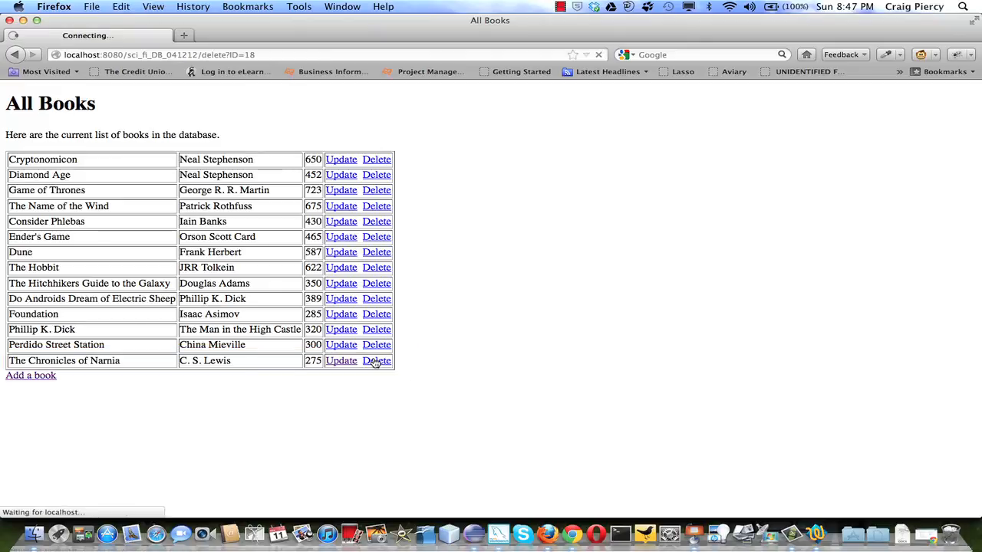
left_click(376, 360)
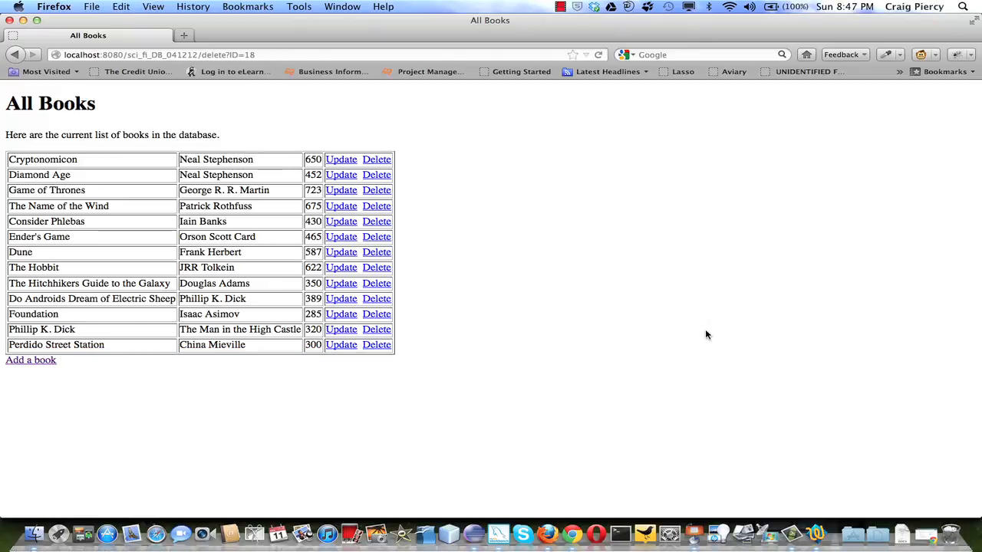